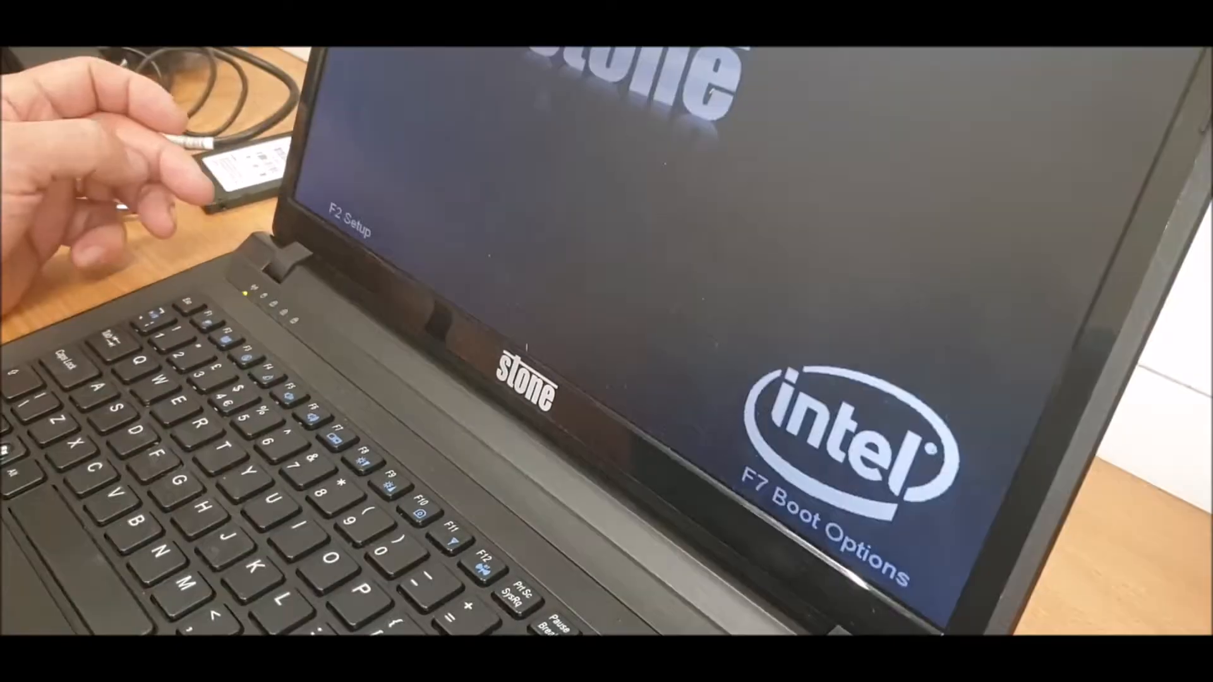
# - Bring up the boot device choices at the splash screen to boot from the USB drive
pyautogui.press('f2')
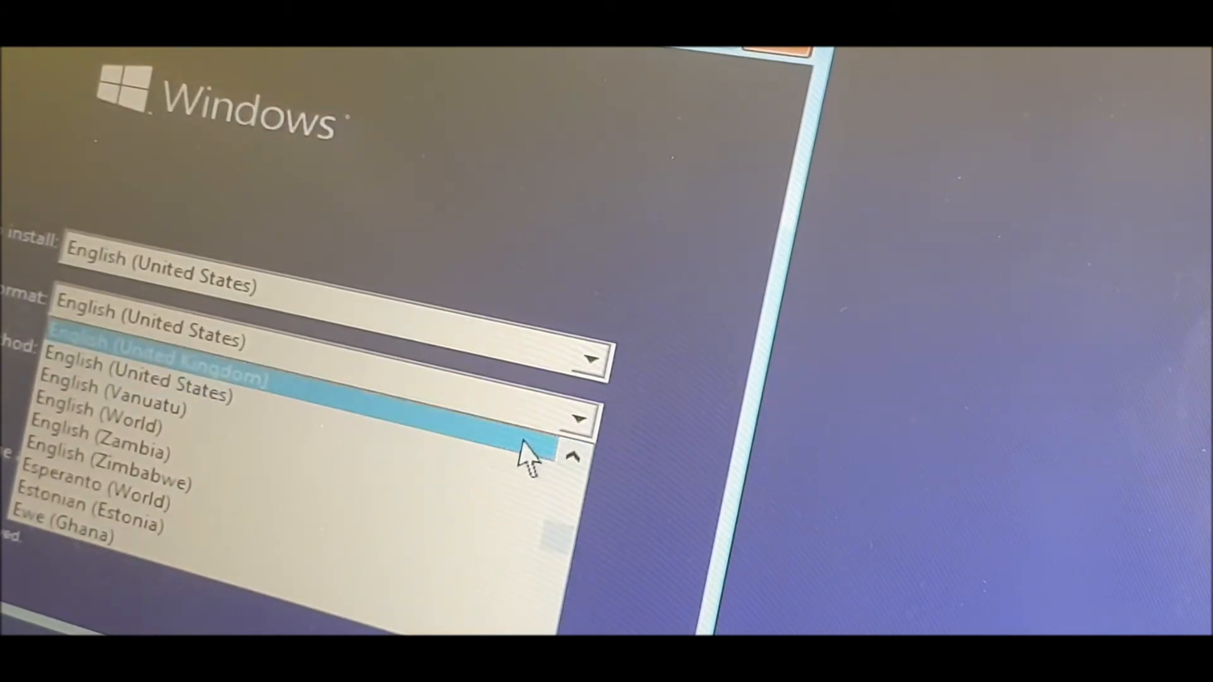
# - Choose English (United Kingdom) as the time and currency format and continue
pyautogui.click(154, 345)
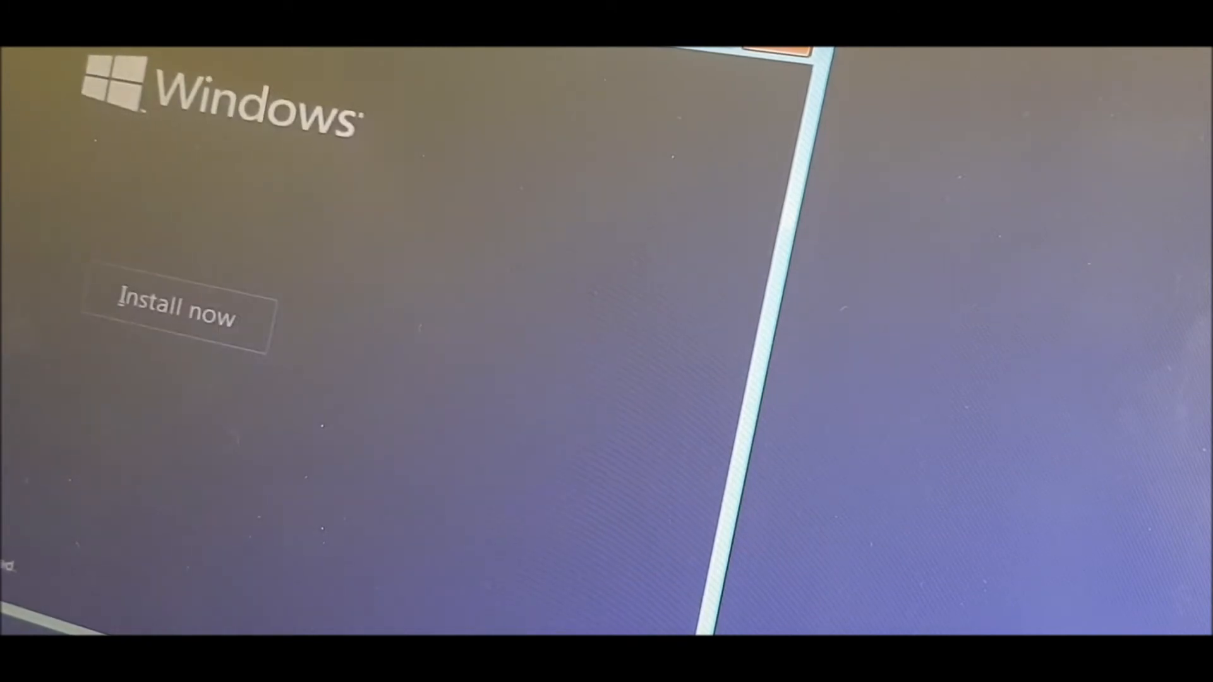
pyautogui.click(177, 313)
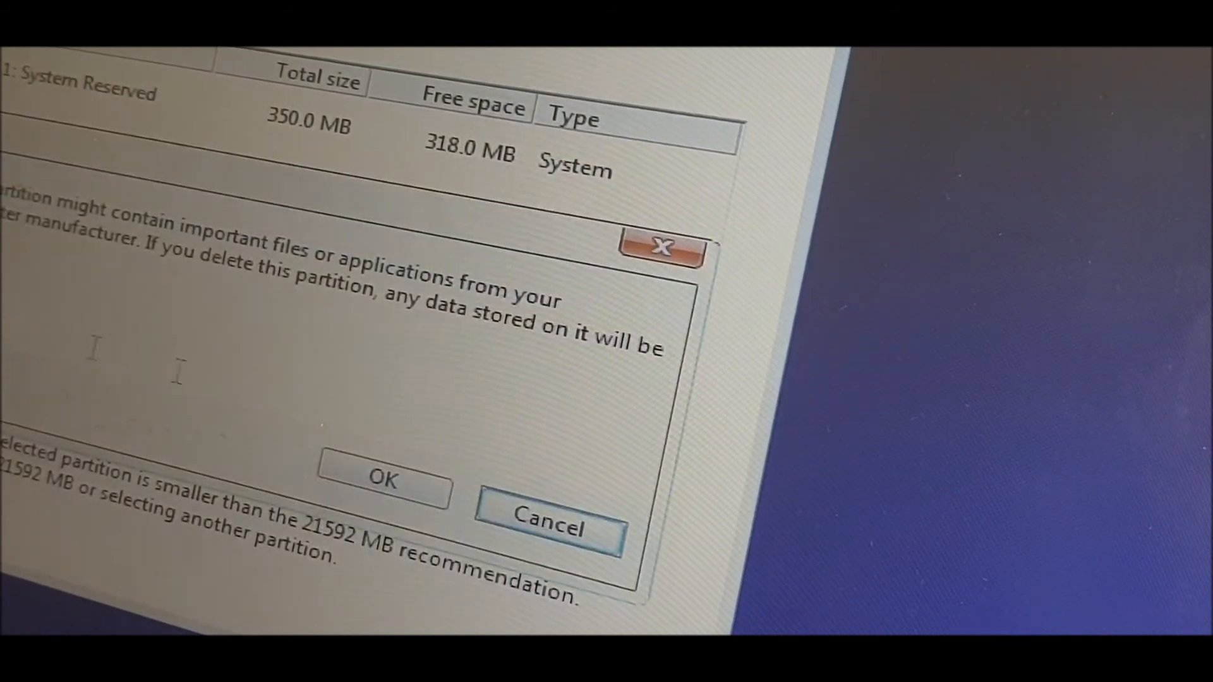
# - Confirm deleting the System Reserved and remaining partitions, leaving 223.6 GB unallocated
pyautogui.click(382, 478)
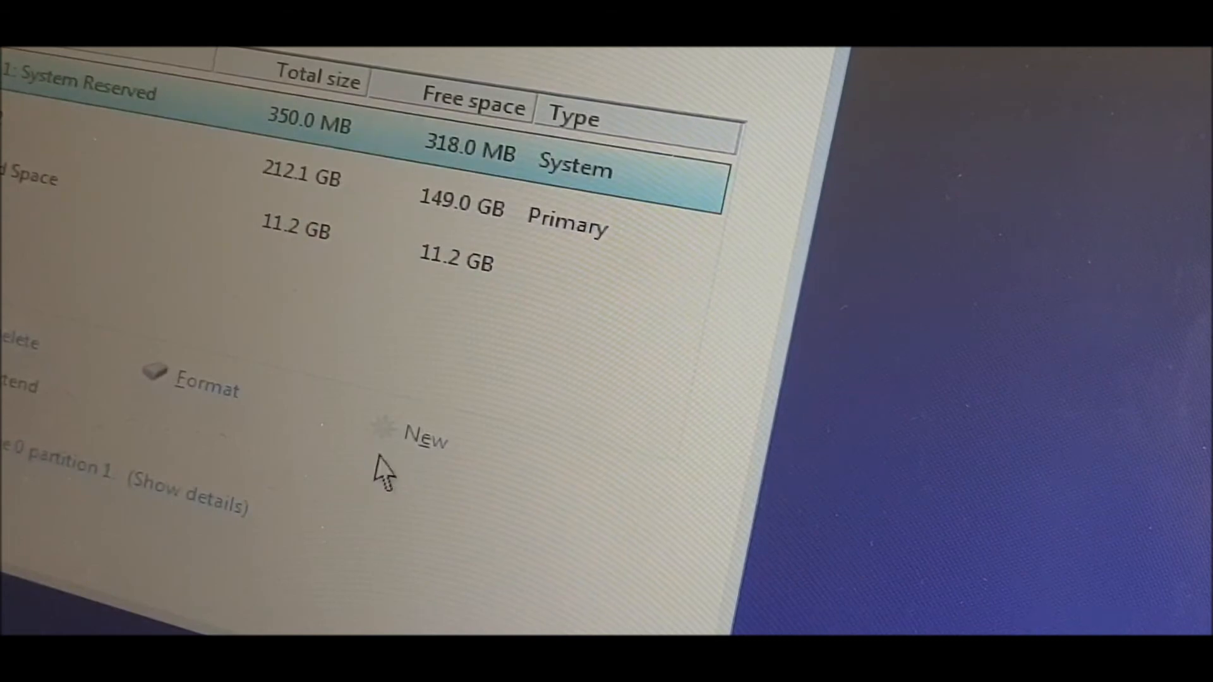
pyautogui.moveTo(16, 344)
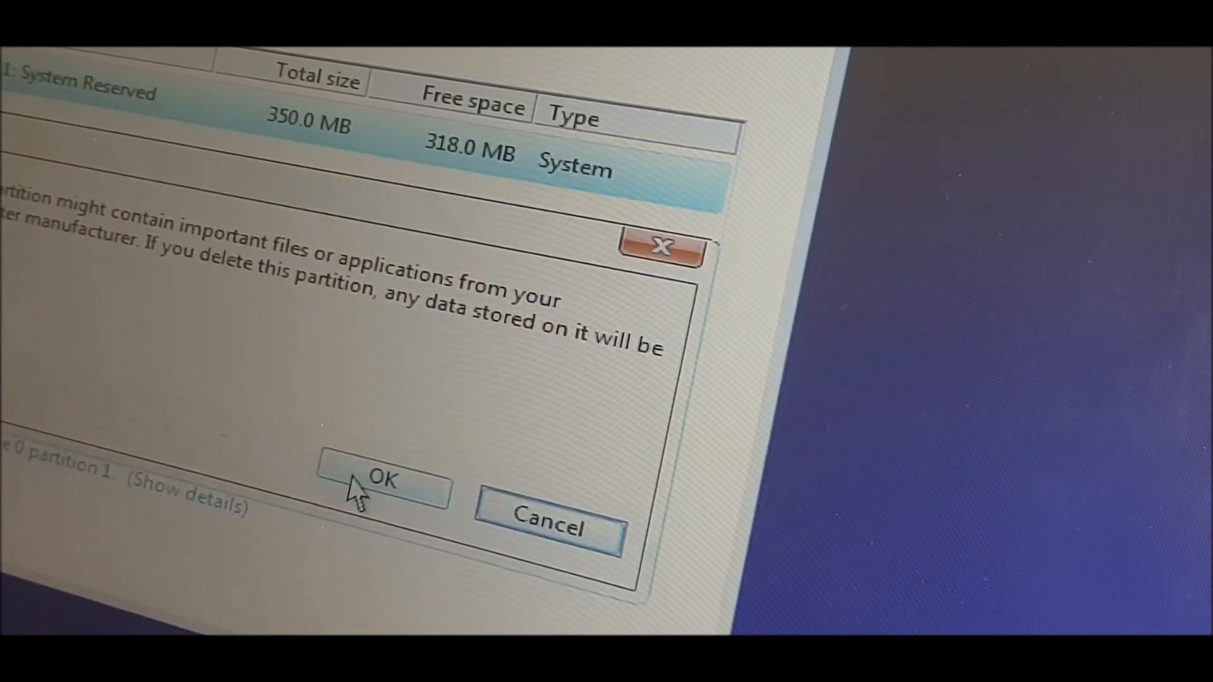
pyautogui.click(379, 480)
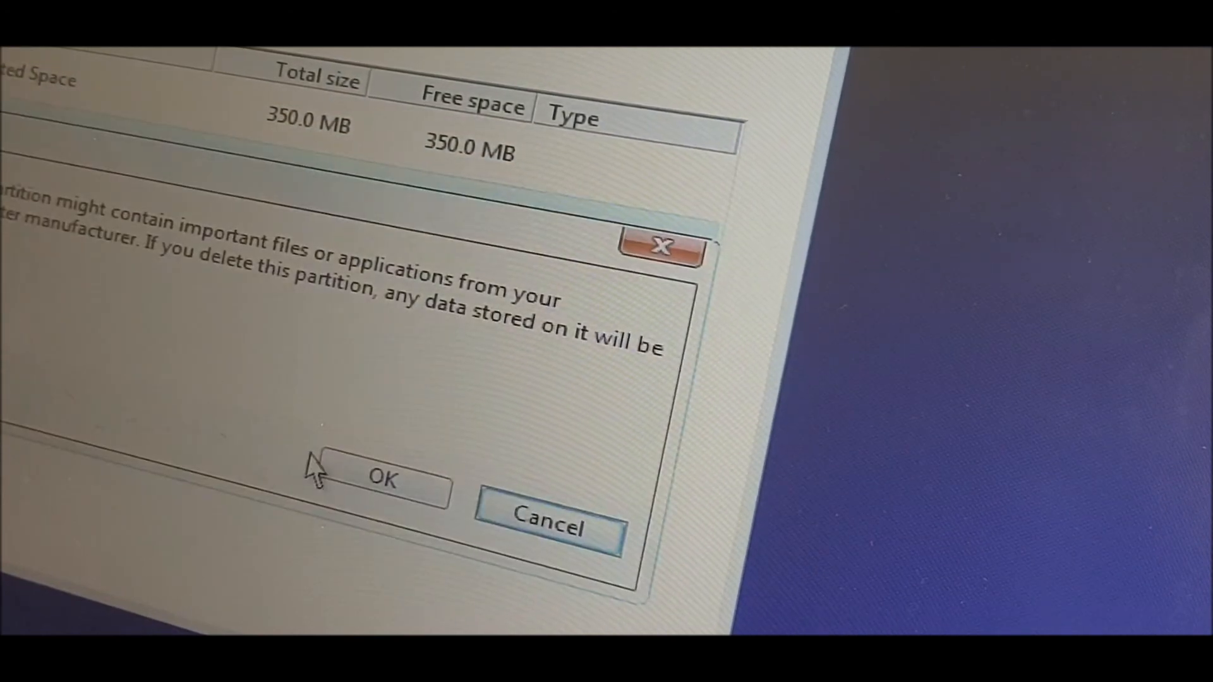
pyautogui.click(380, 478)
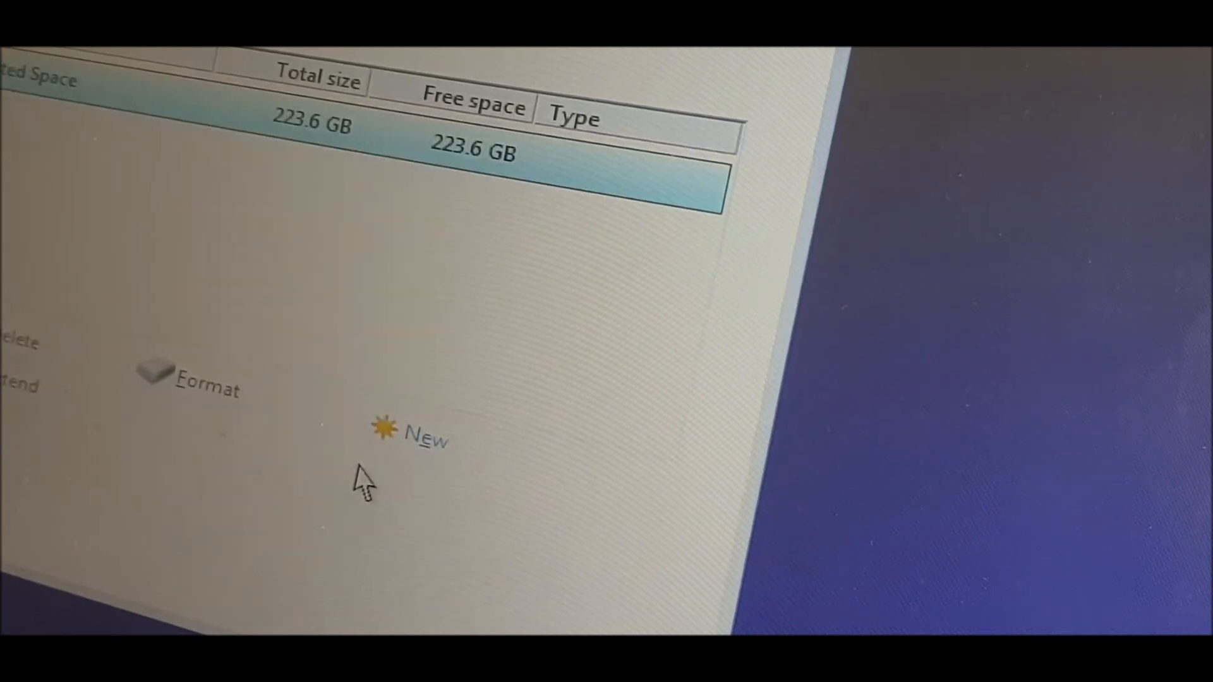